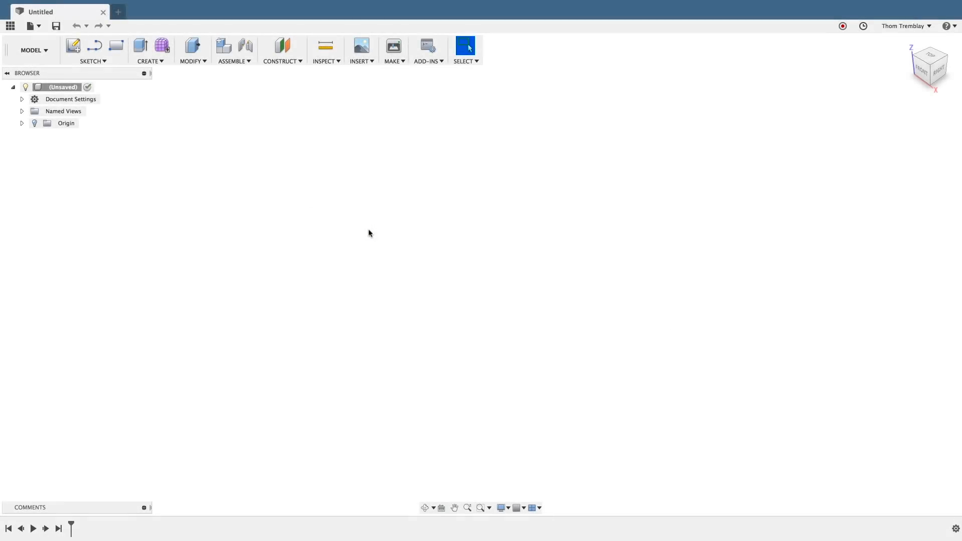
- Show the workspace list with Model, Patch, Sheet Metal and Render
left_click(32, 50)
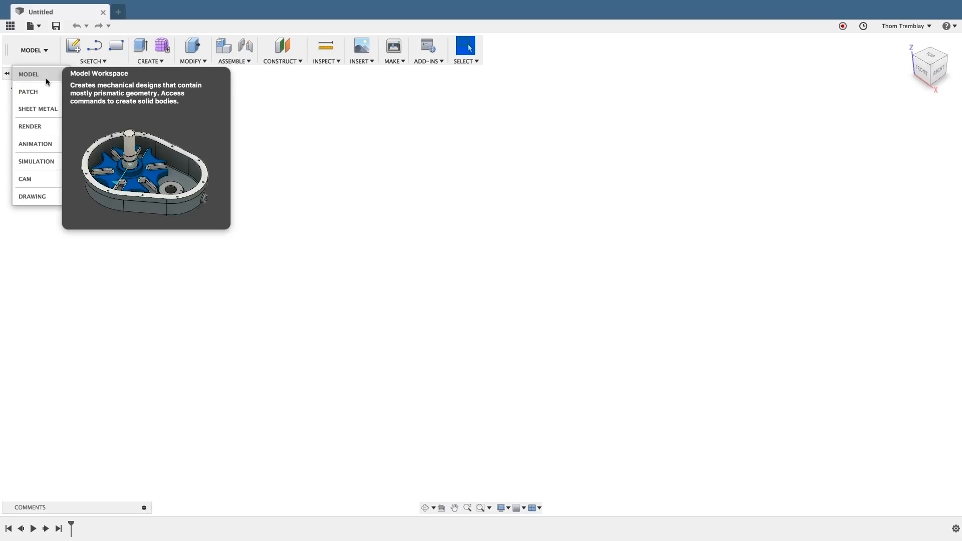
left_click(235, 50)
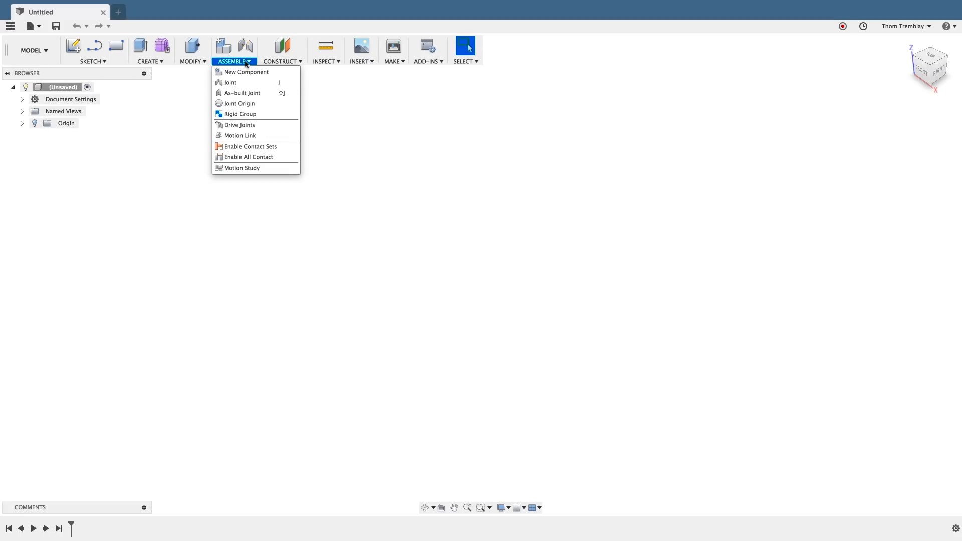
mouse_move(244, 82)
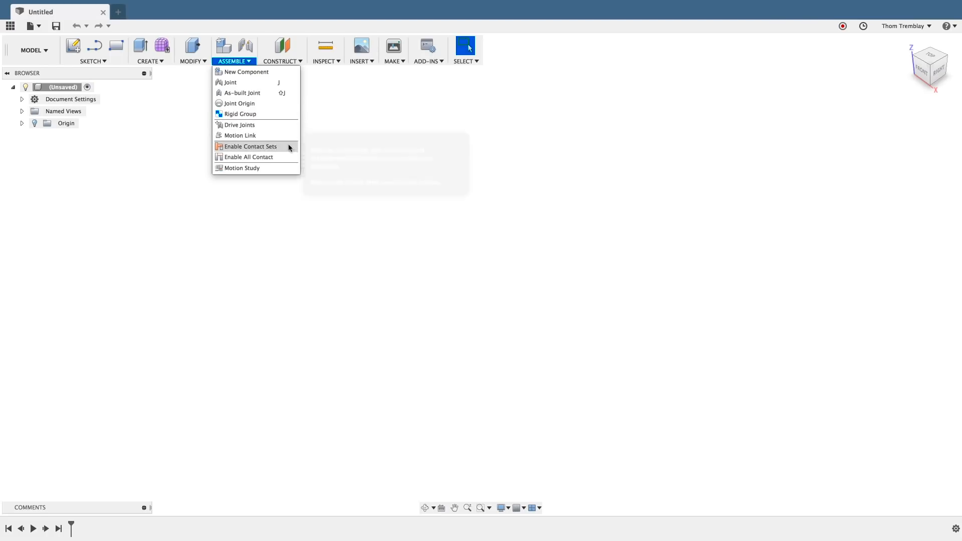
mouse_move(285, 184)
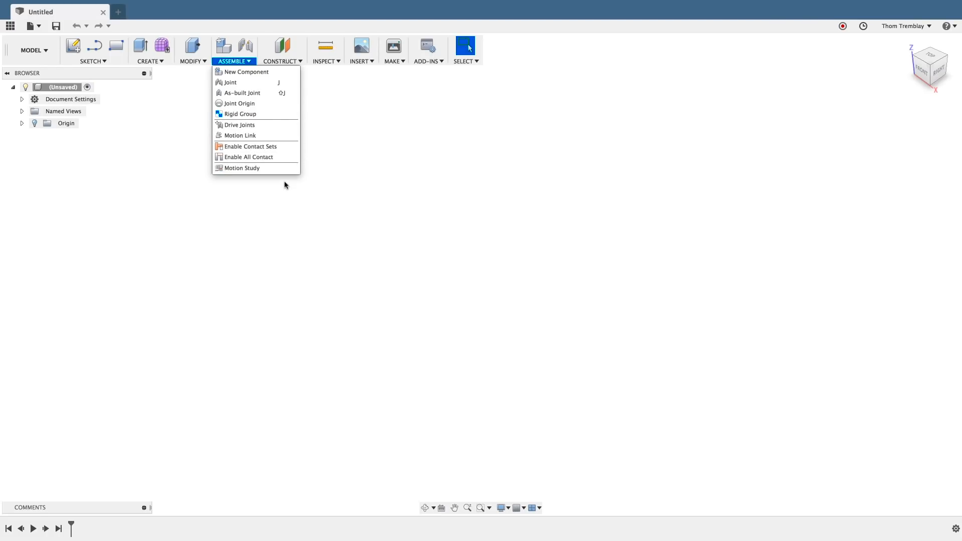
left_click(286, 185)
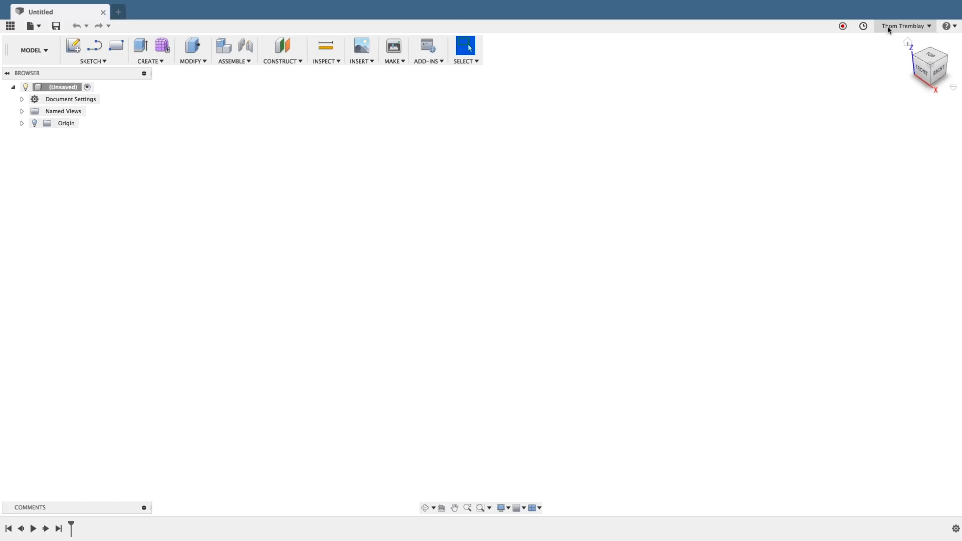
- Reach the Preview page of Preferences via the user account menu
left_click(903, 26)
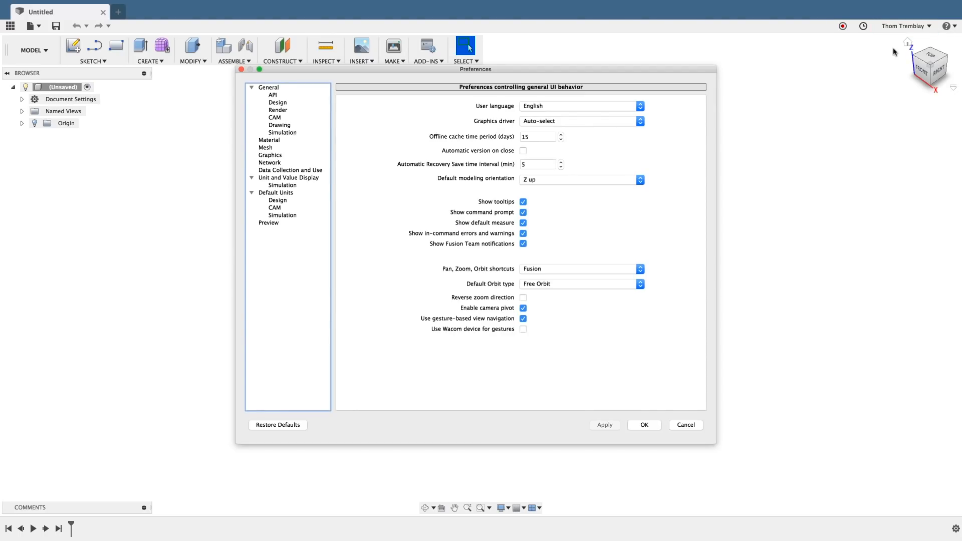
mouse_move(890, 50)
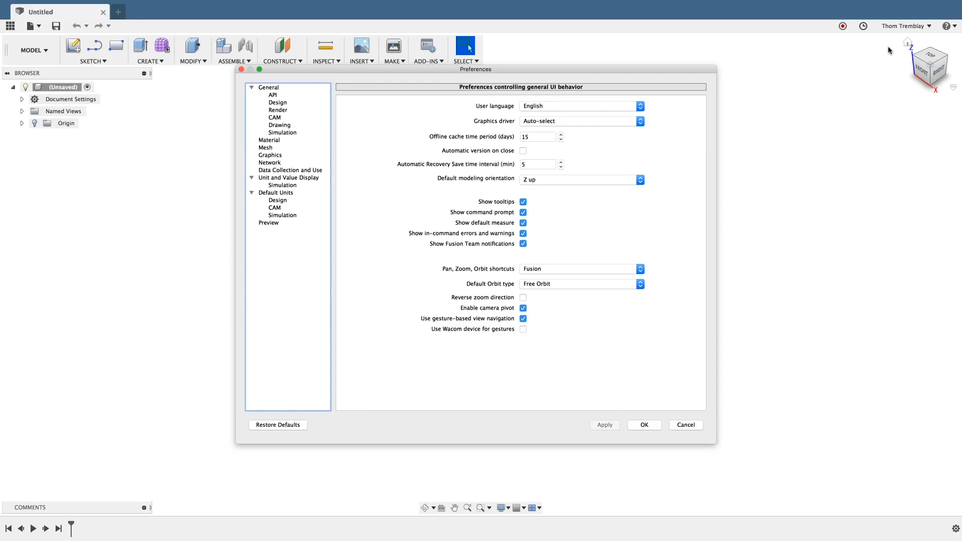
left_click(268, 222)
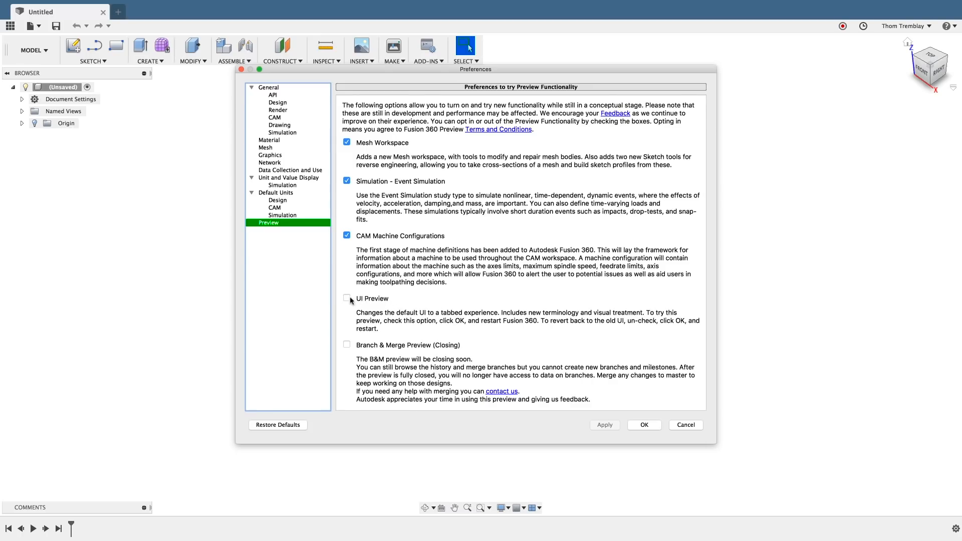
- Enable UI Preview, apply the change and acknowledge the restart notice
left_click(346, 298)
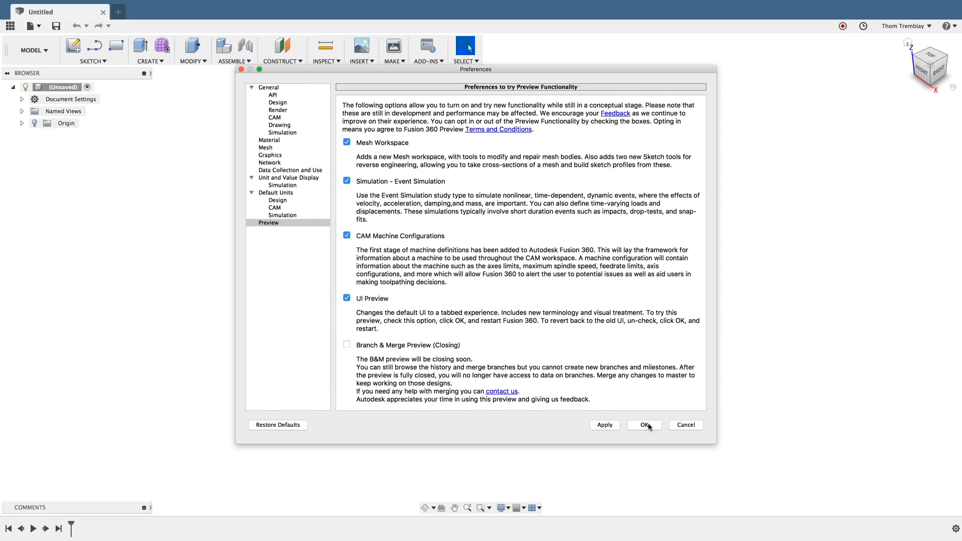
left_click(644, 425)
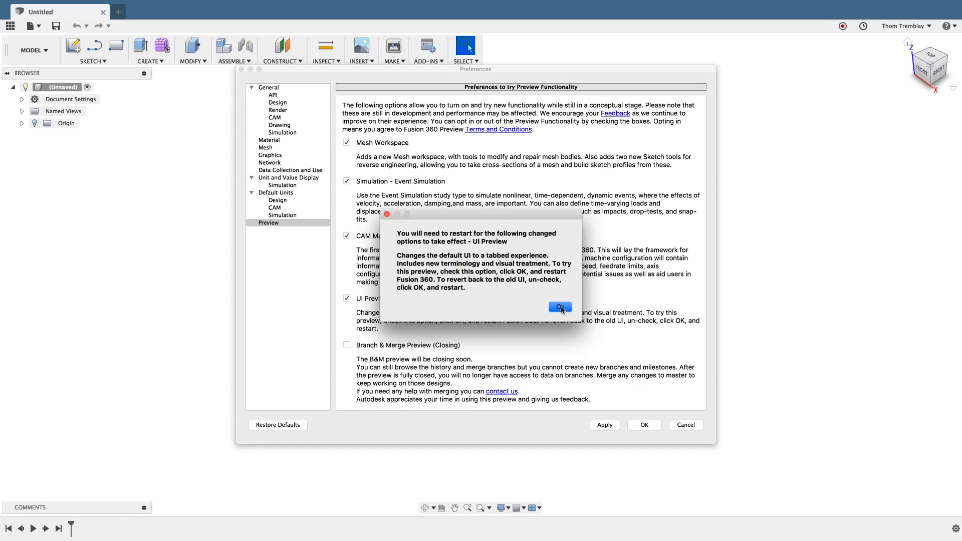
left_click(559, 307)
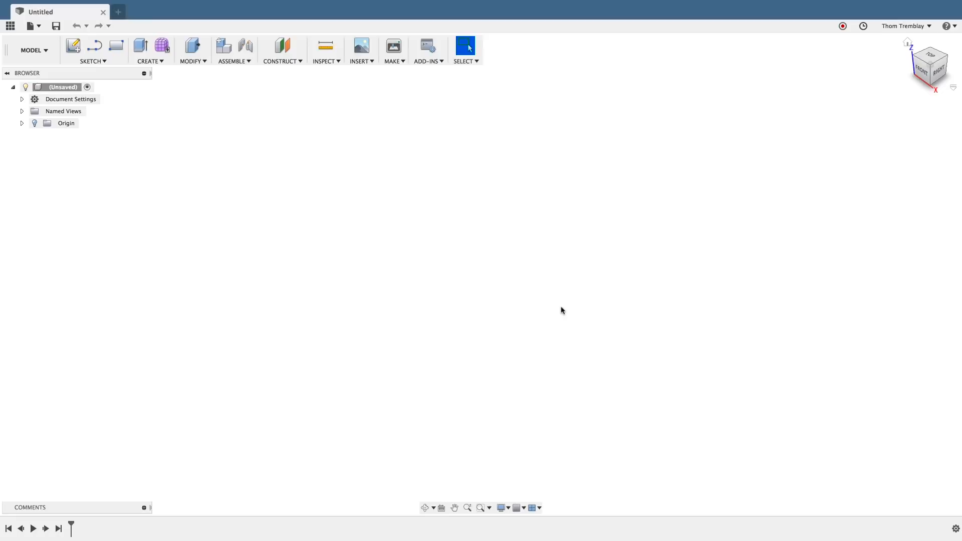
- Check the restarted Design workspace dropdown and dismiss it again
left_click(29, 50)
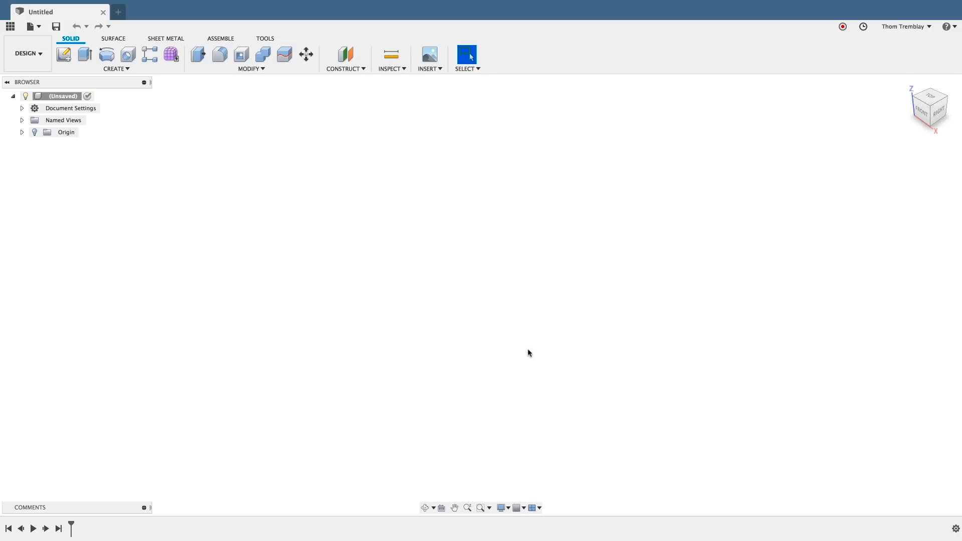
left_click(28, 53)
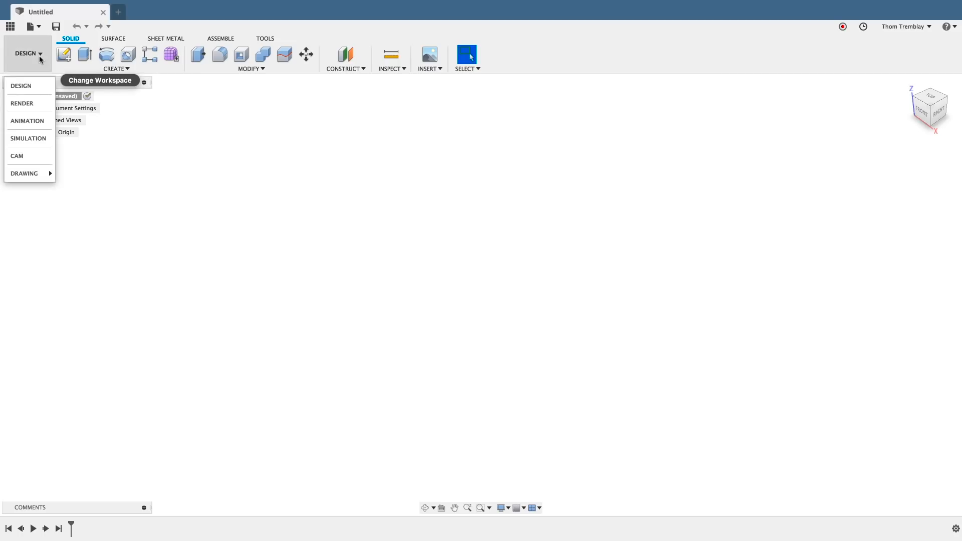
mouse_move(33, 173)
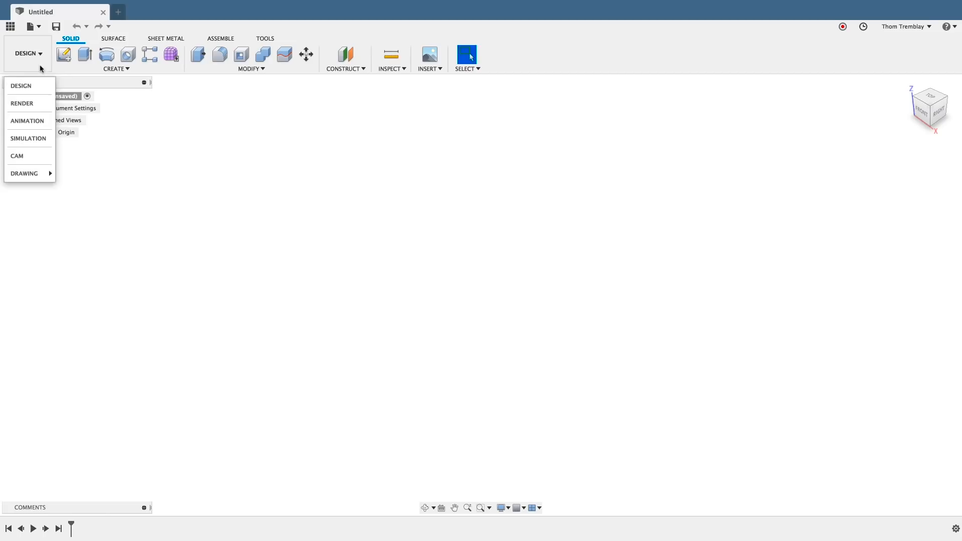
left_click(28, 53)
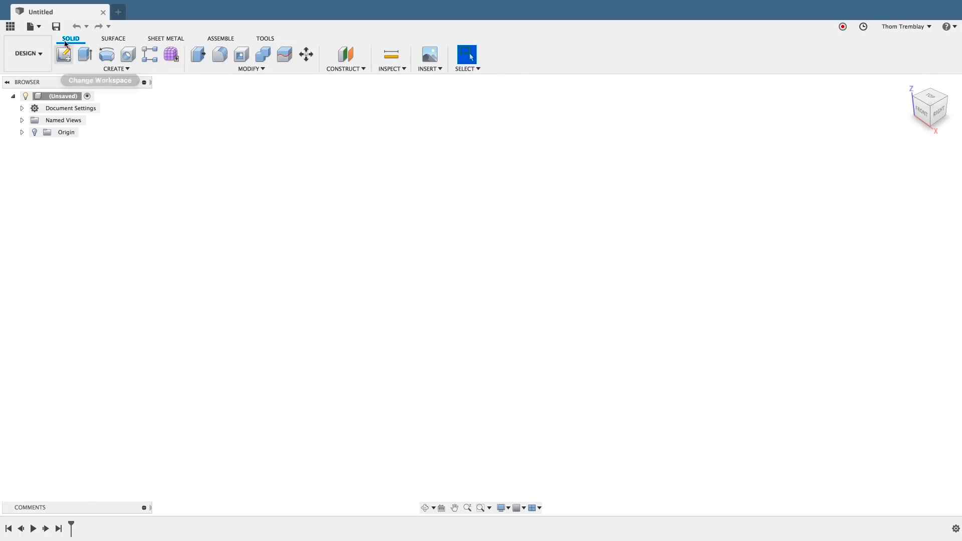
- Step through the Surface, Sheet Metal and Assemble tabs to show assembly commands
left_click(113, 38)
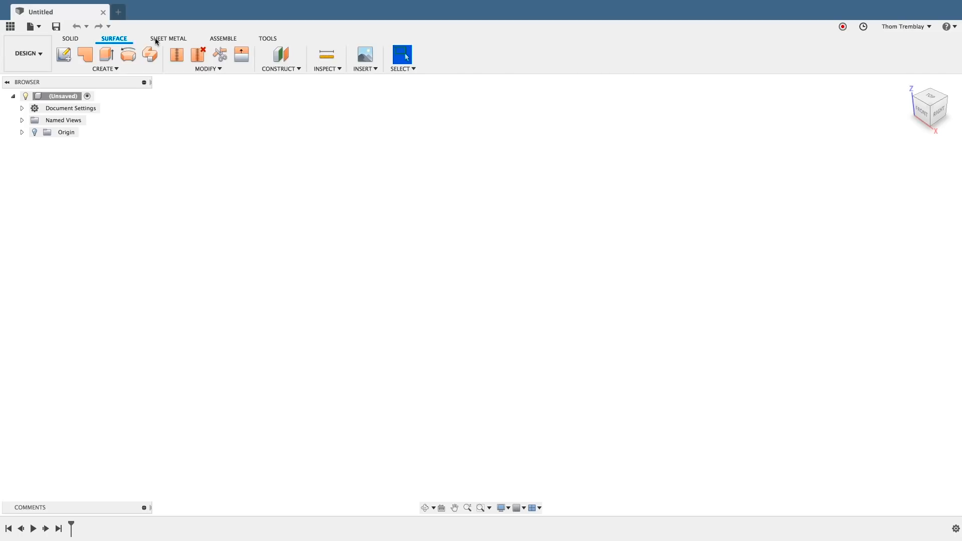
left_click(169, 38)
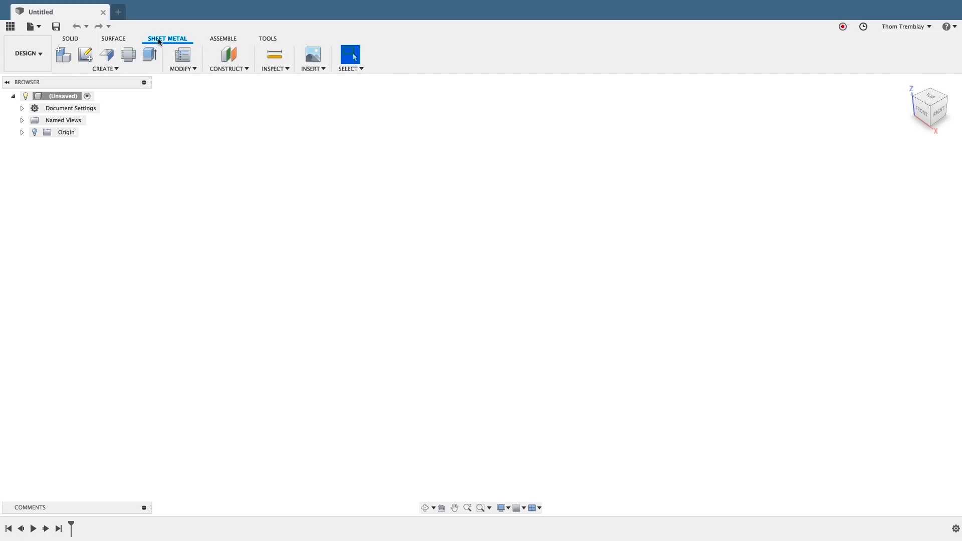
left_click(222, 38)
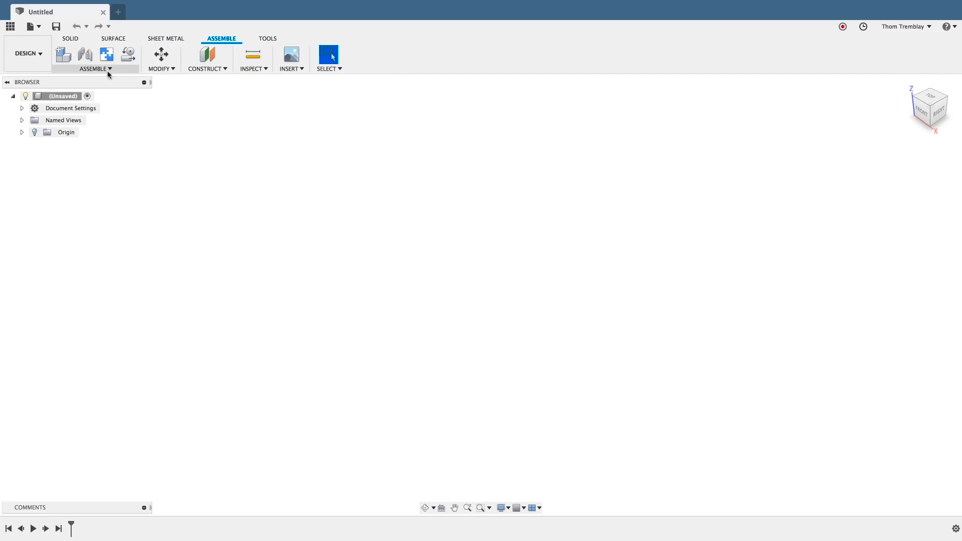
left_click(94, 69)
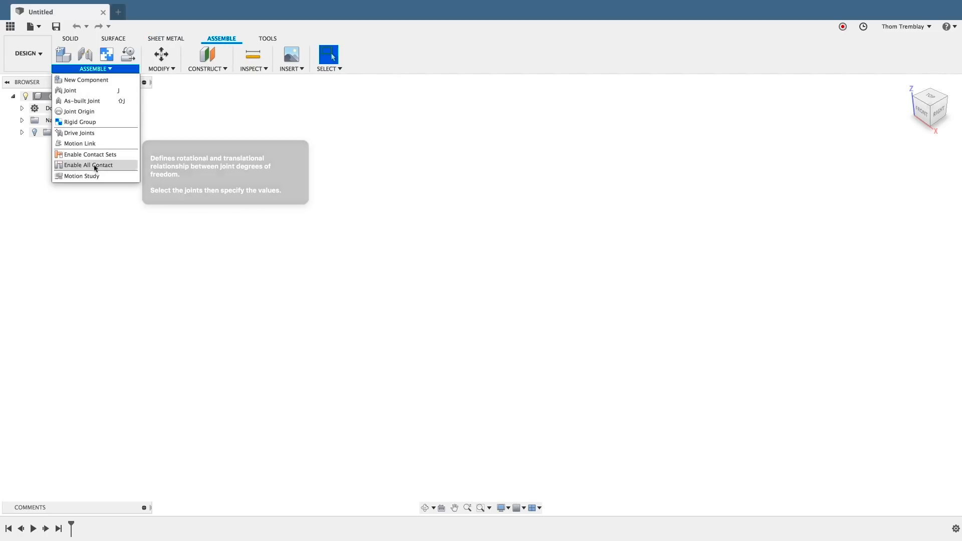
left_click(161, 68)
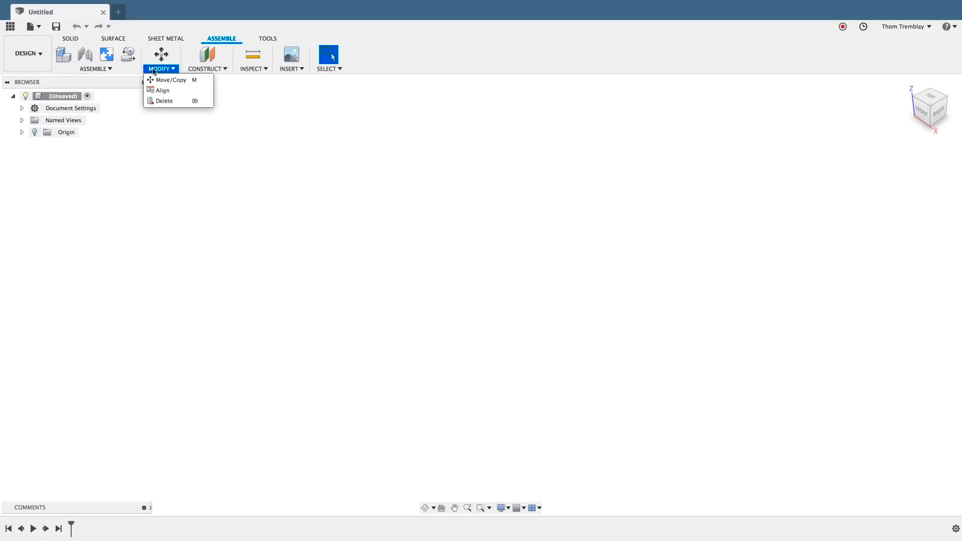
mouse_move(170, 80)
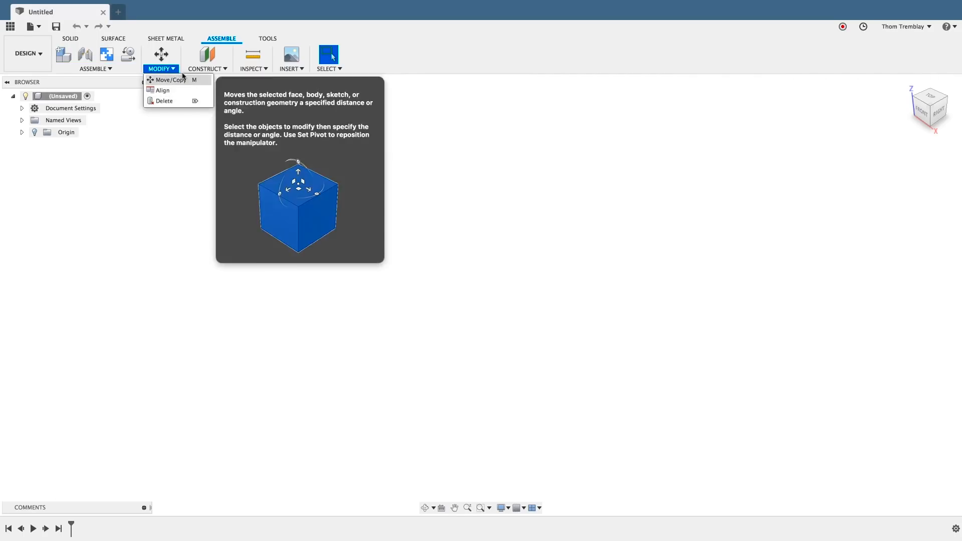
left_click(290, 68)
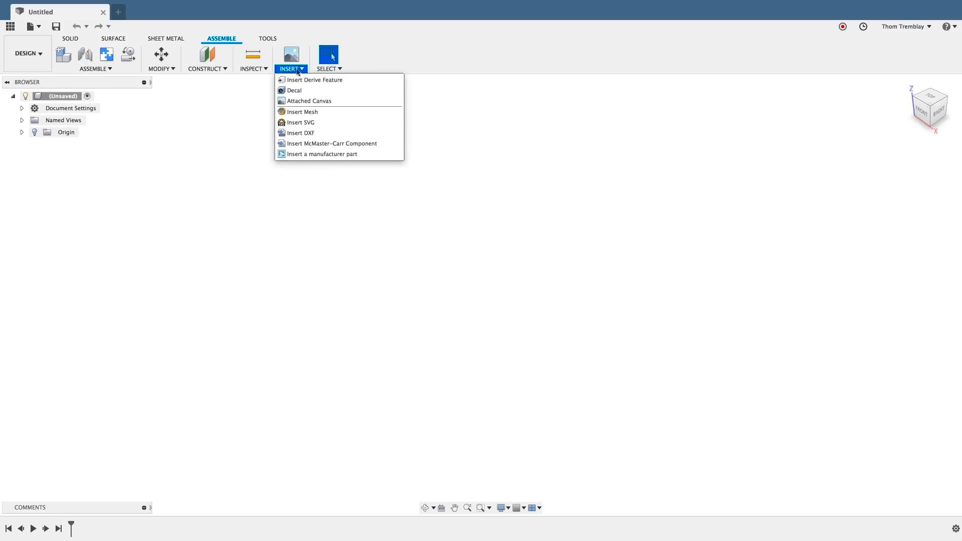
left_click(328, 69)
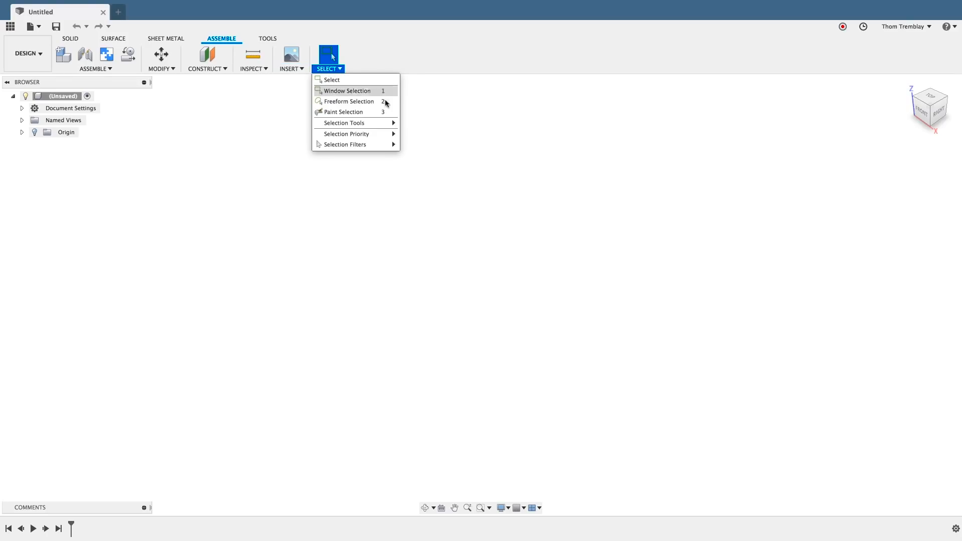
left_click(481, 305)
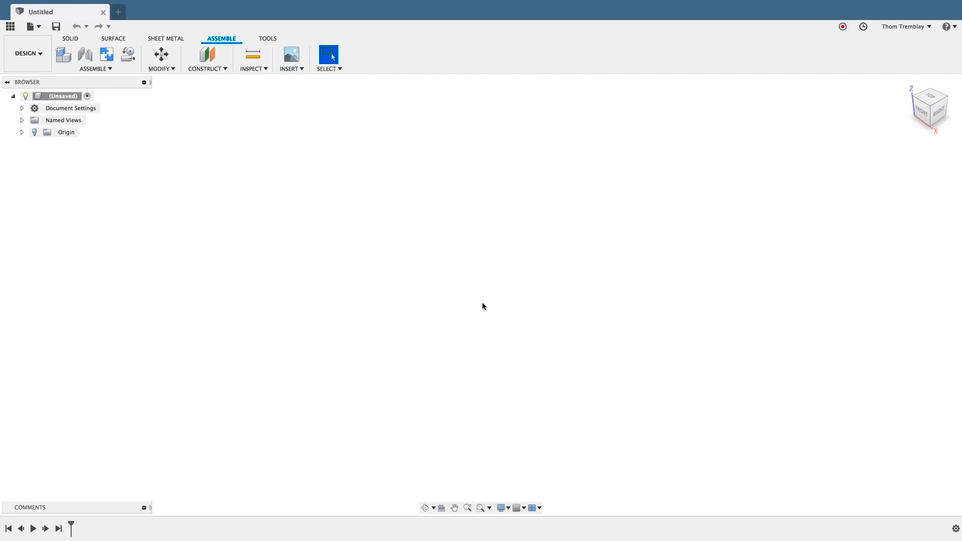